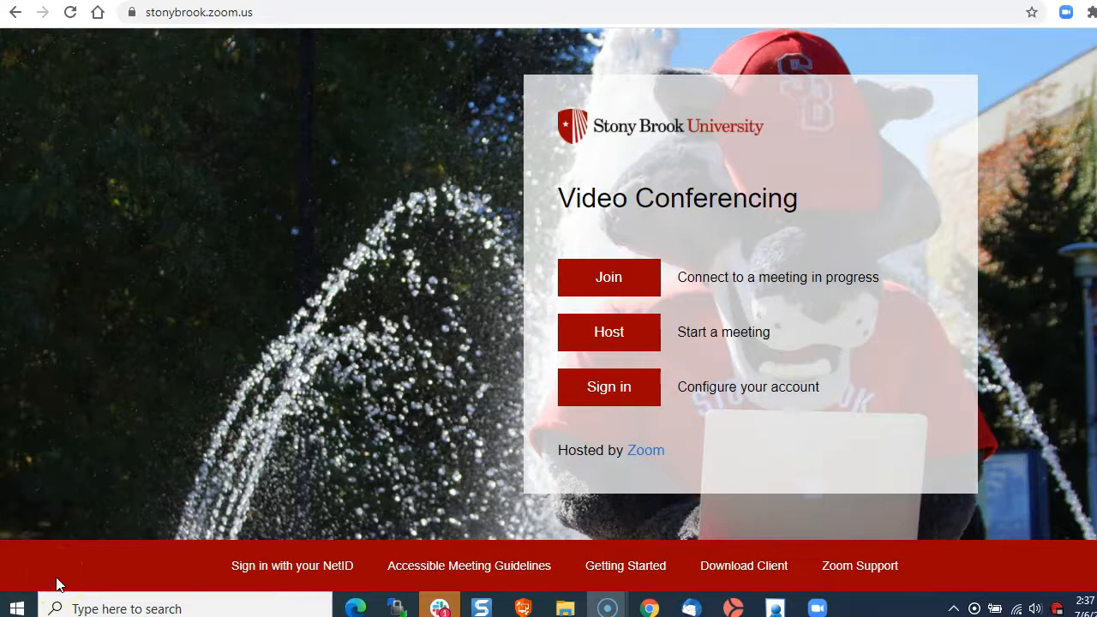
mouse_move(77, 569)
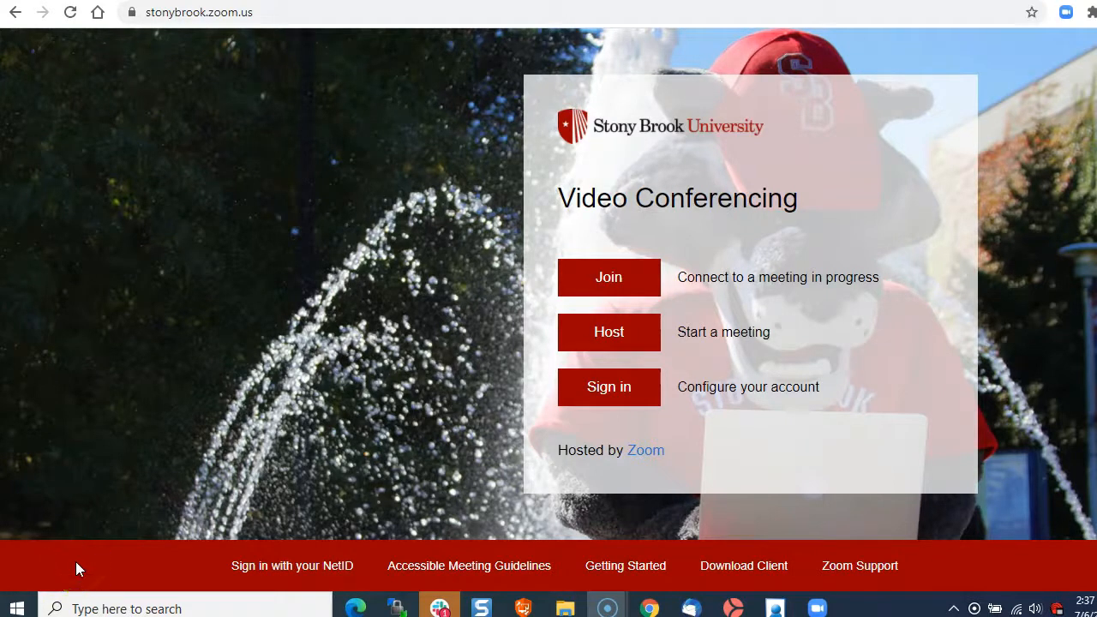
mouse_move(163, 72)
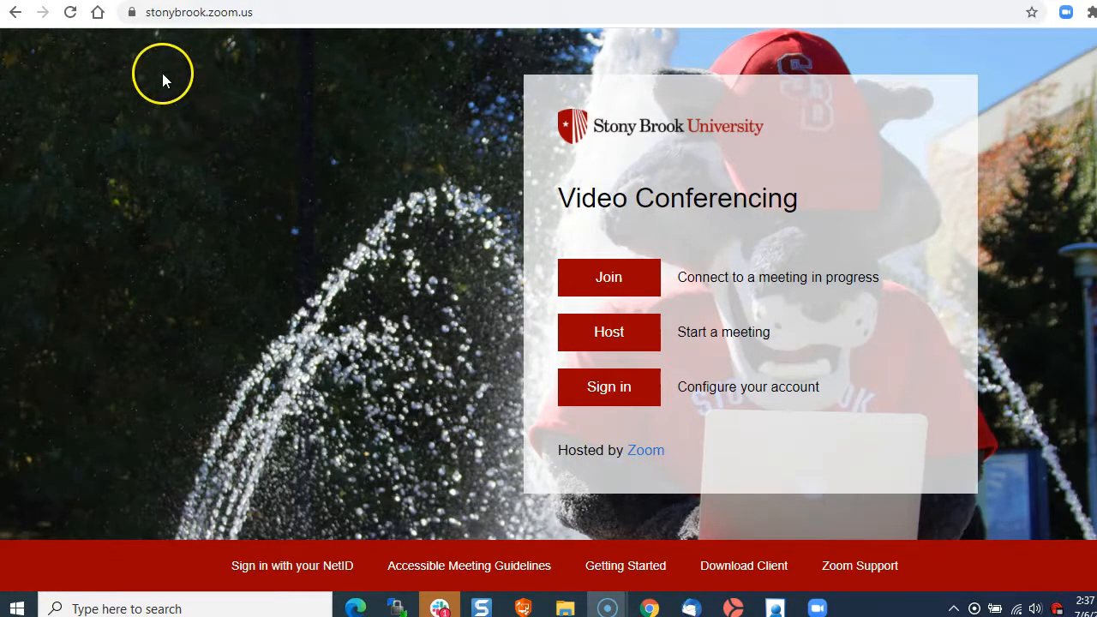
mouse_move(346, 62)
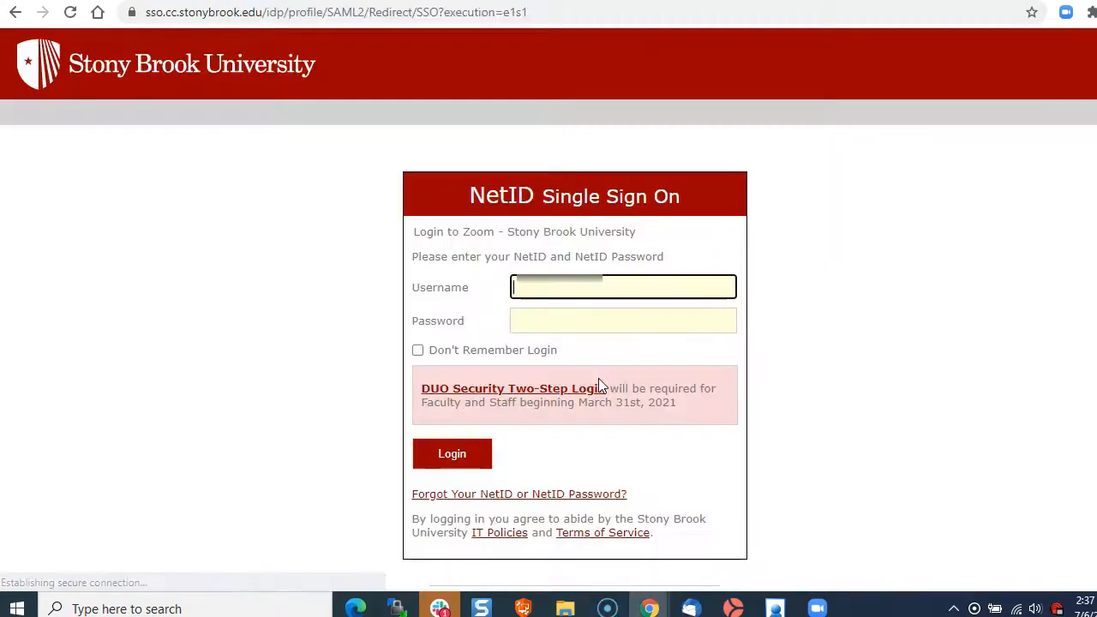
Step: Log in with the NetID credentials and request a Duo push to the phone
left_click(453, 453)
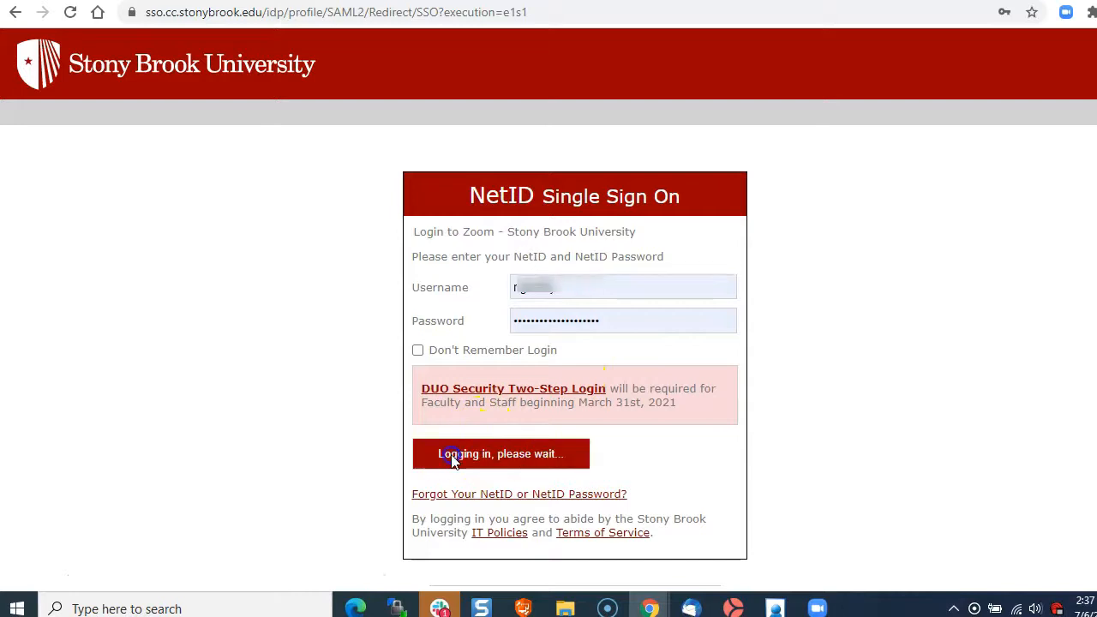
left_click(501, 453)
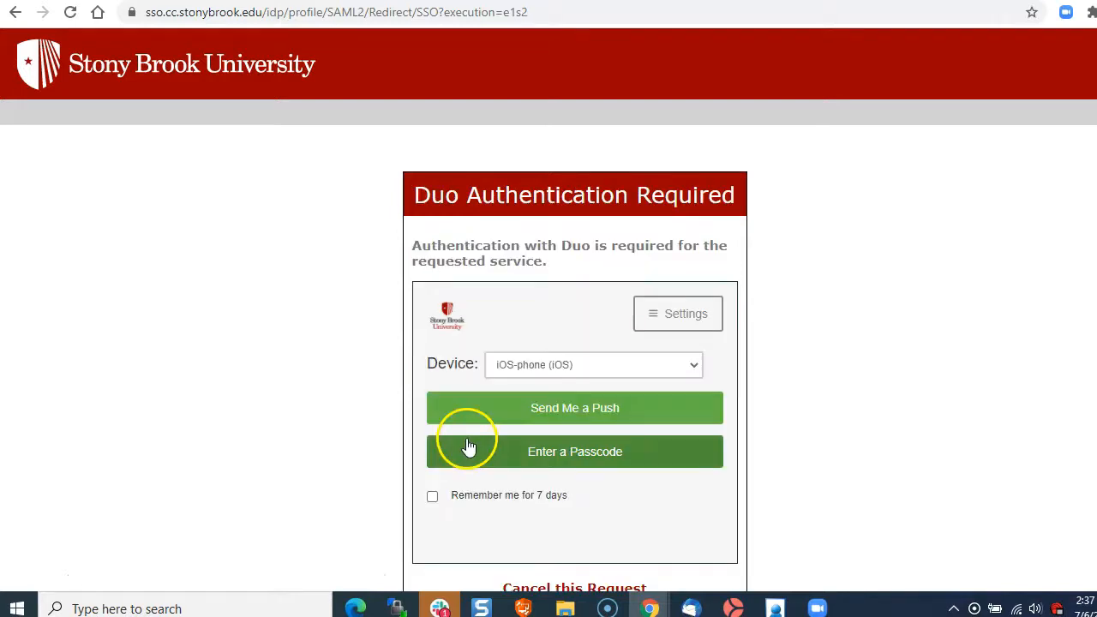
left_click(574, 408)
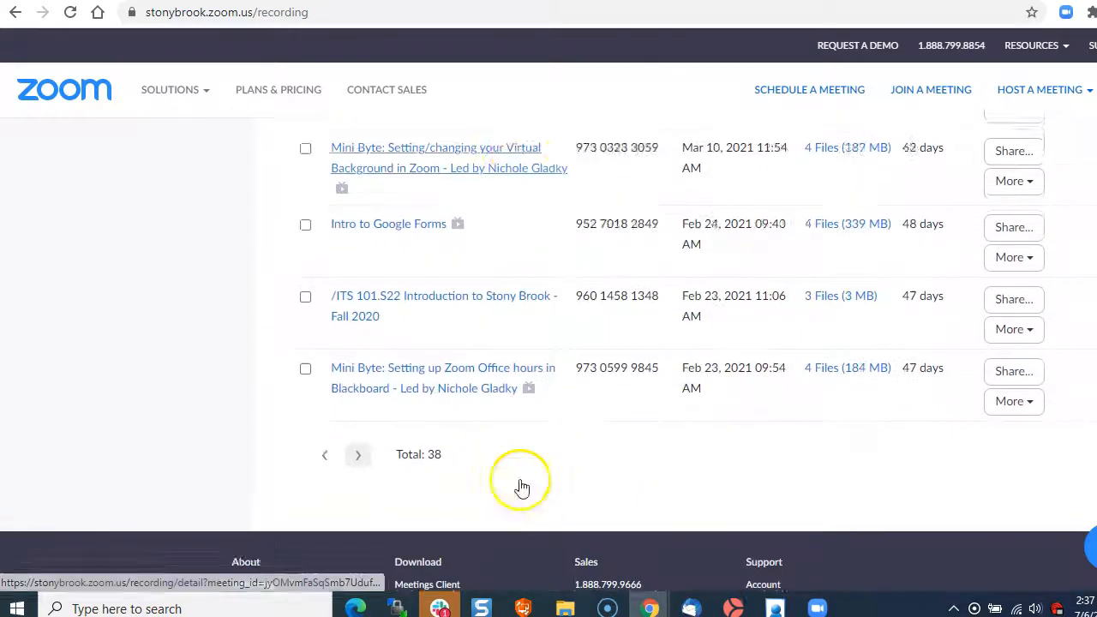
Step: Open the Intro to Google Forms recording and reveal its Recording 1 file list
scroll("up", 3)
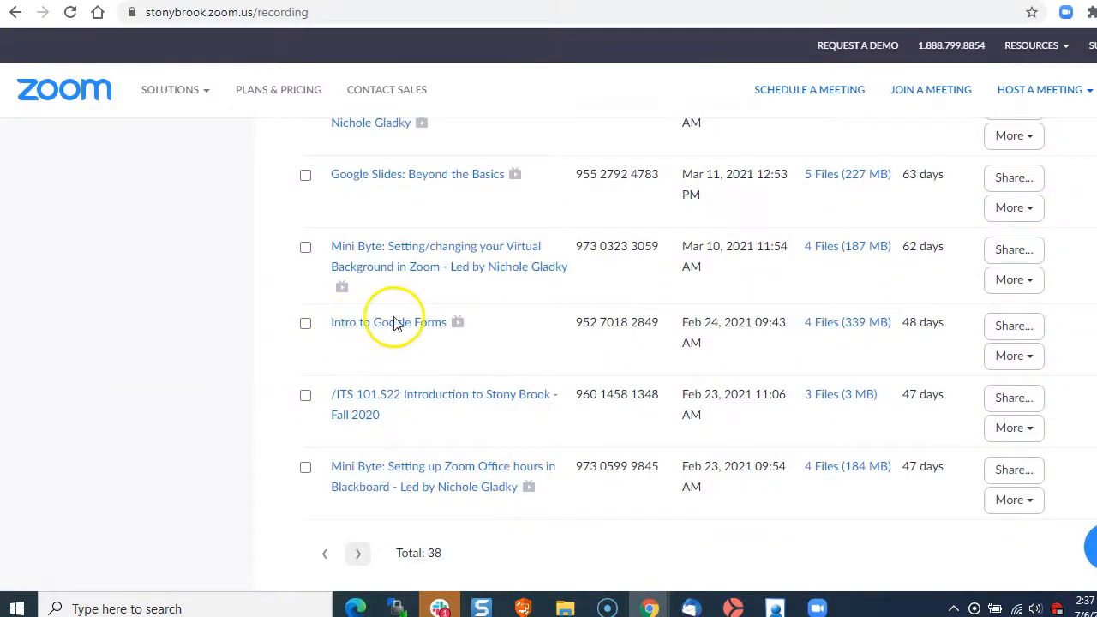
left_click(387, 322)
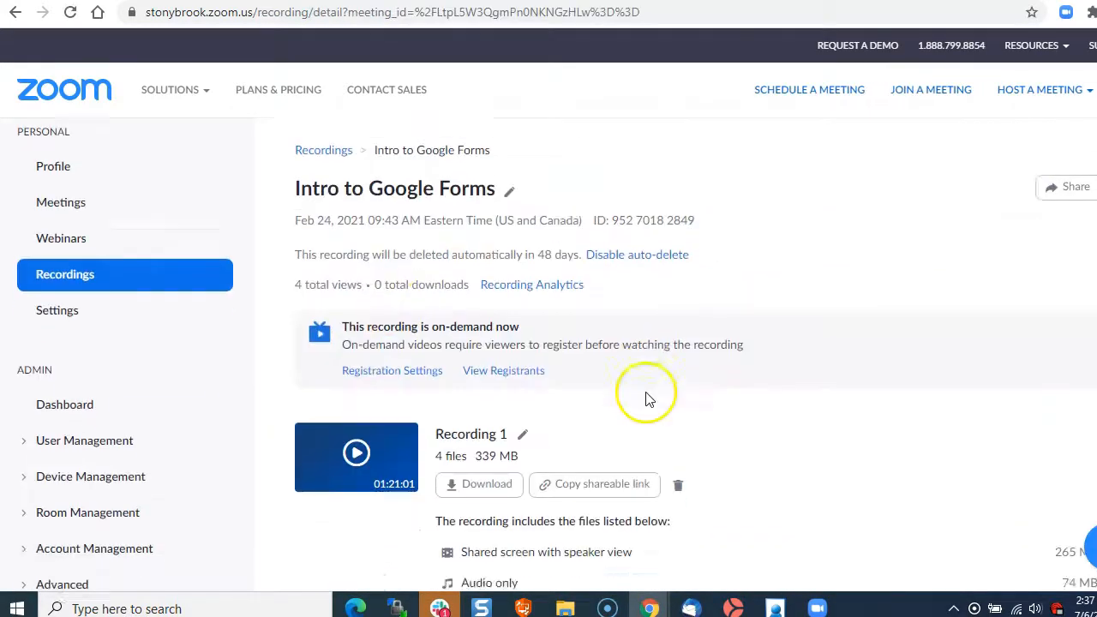
scroll("down", 3)
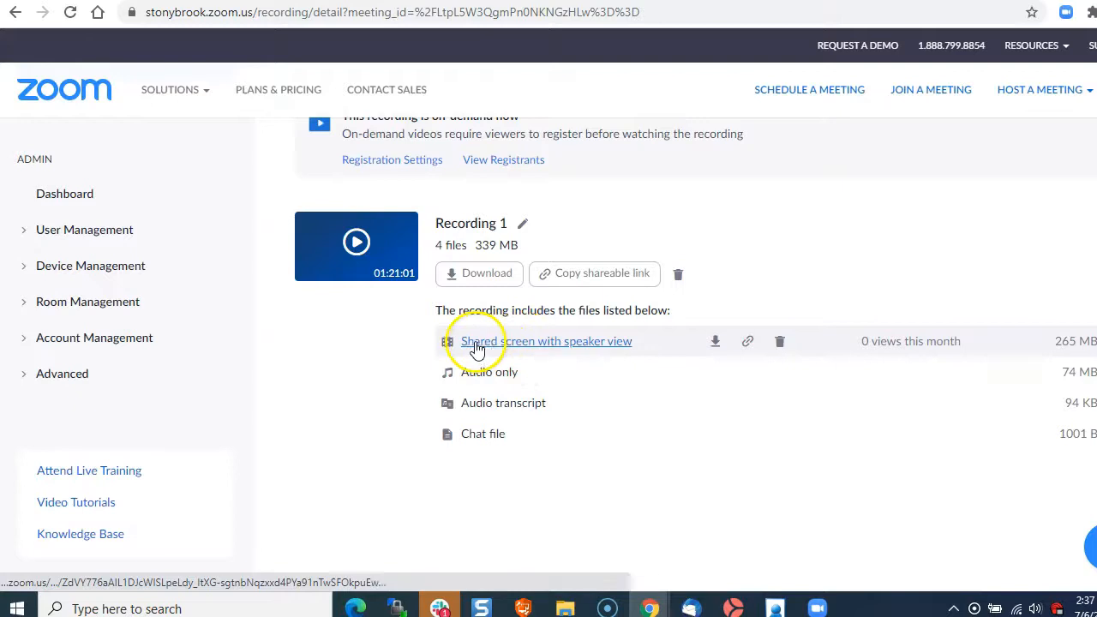
mouse_move(625, 349)
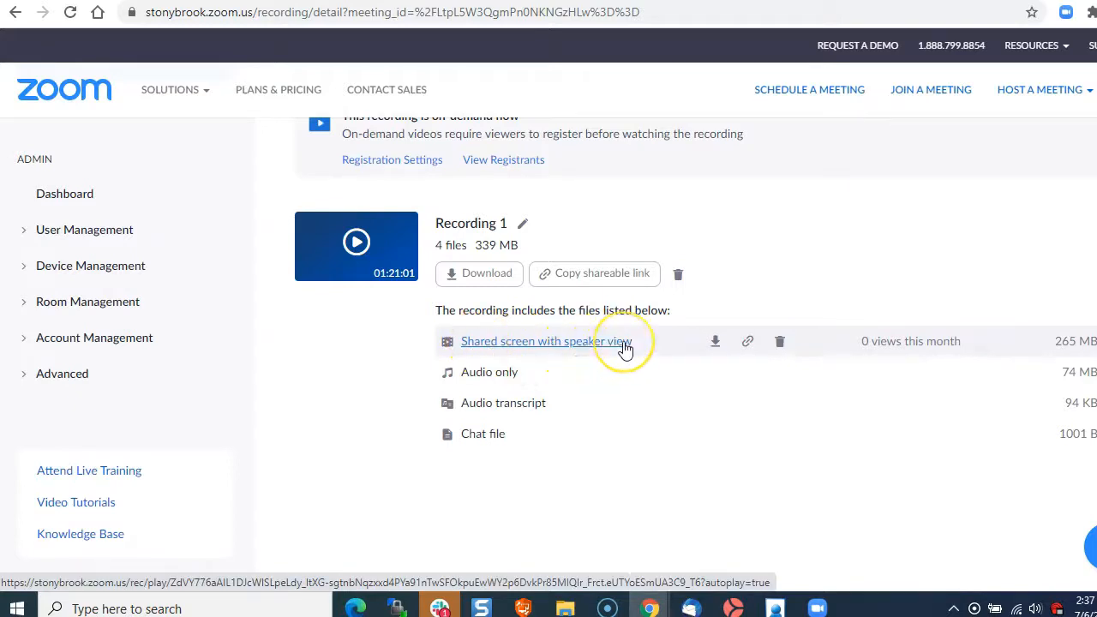
mouse_move(600, 339)
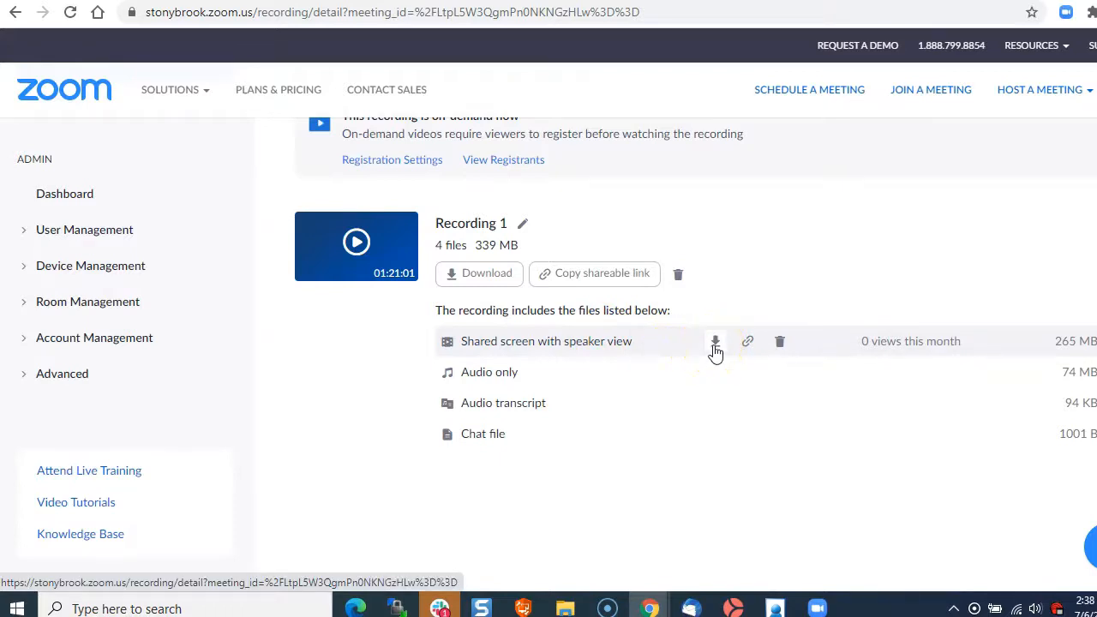
Step: Download the shared screen with speaker view video, renaming it 'Intro to Google' in the save dialog
left_click(716, 341)
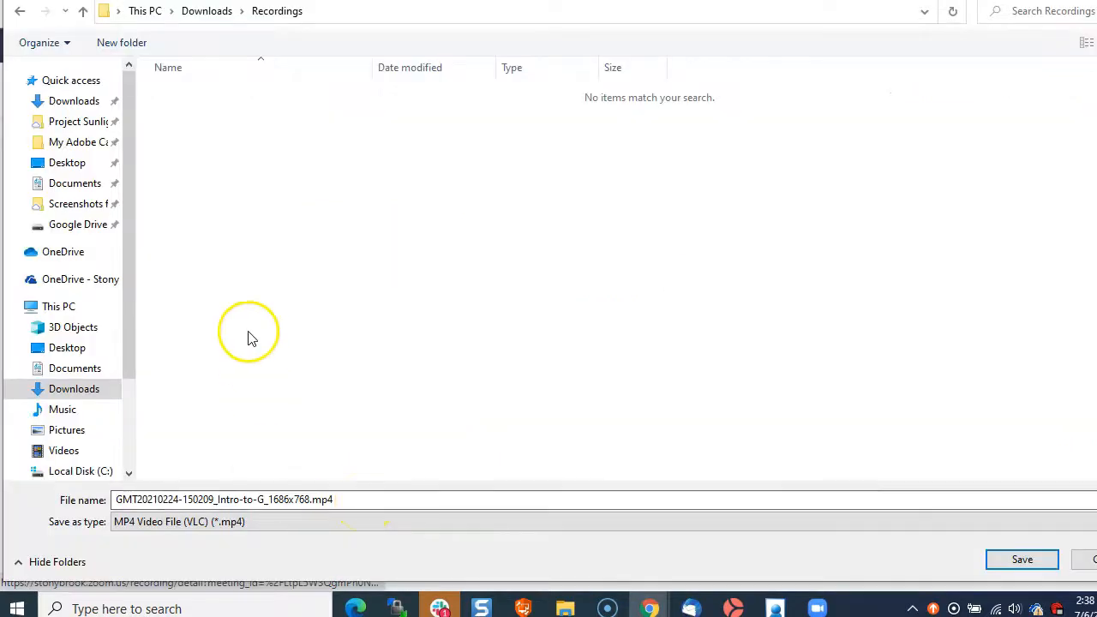
mouse_move(206, 10)
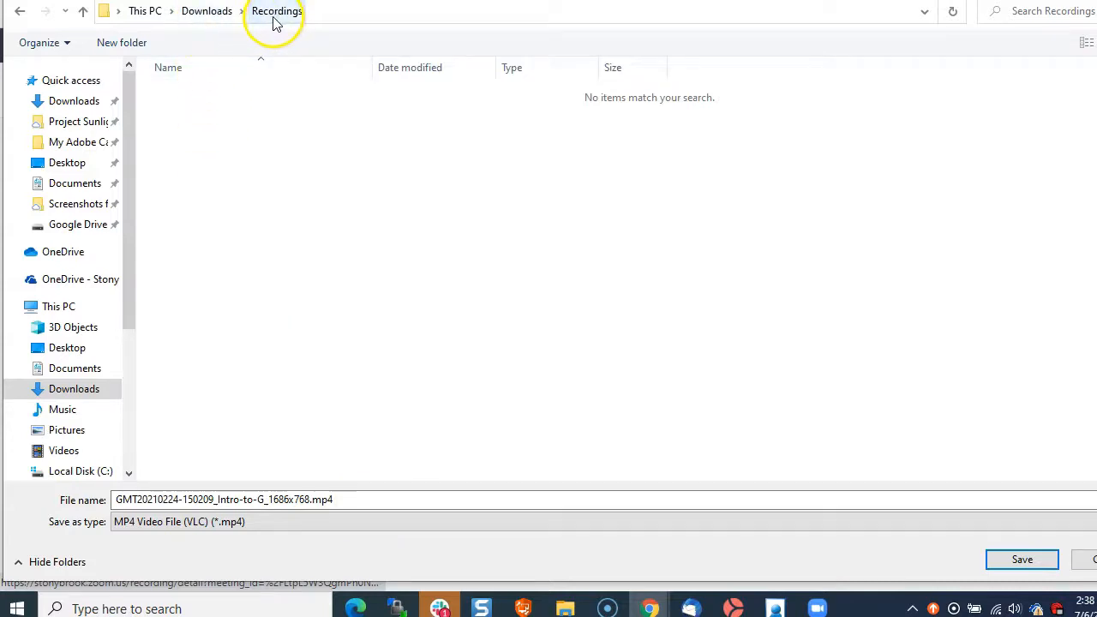
mouse_move(364, 521)
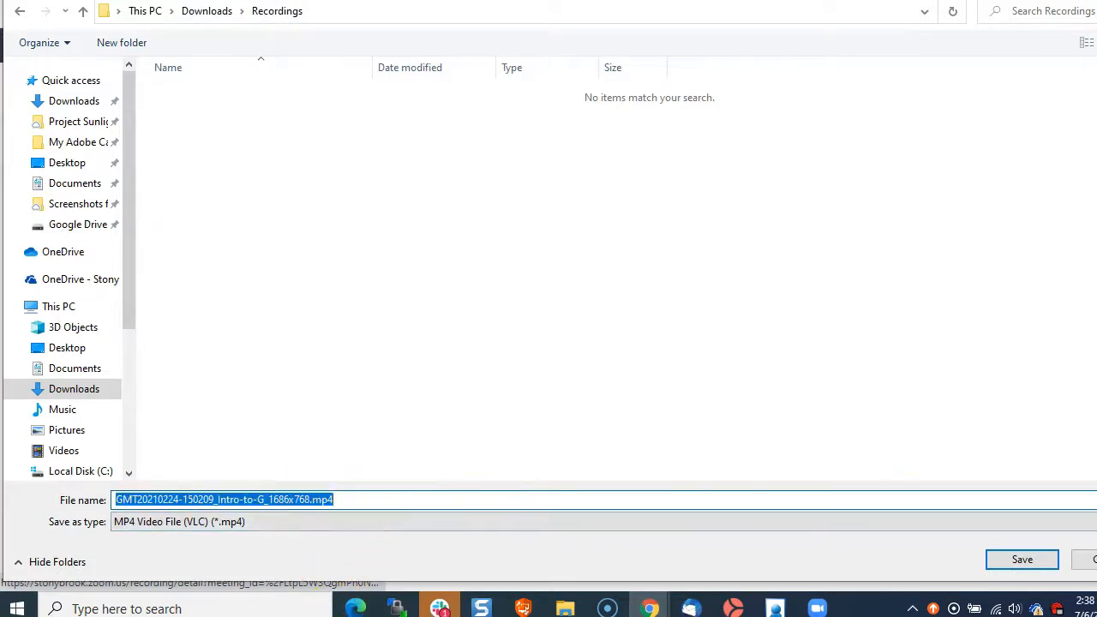
key("Delete")
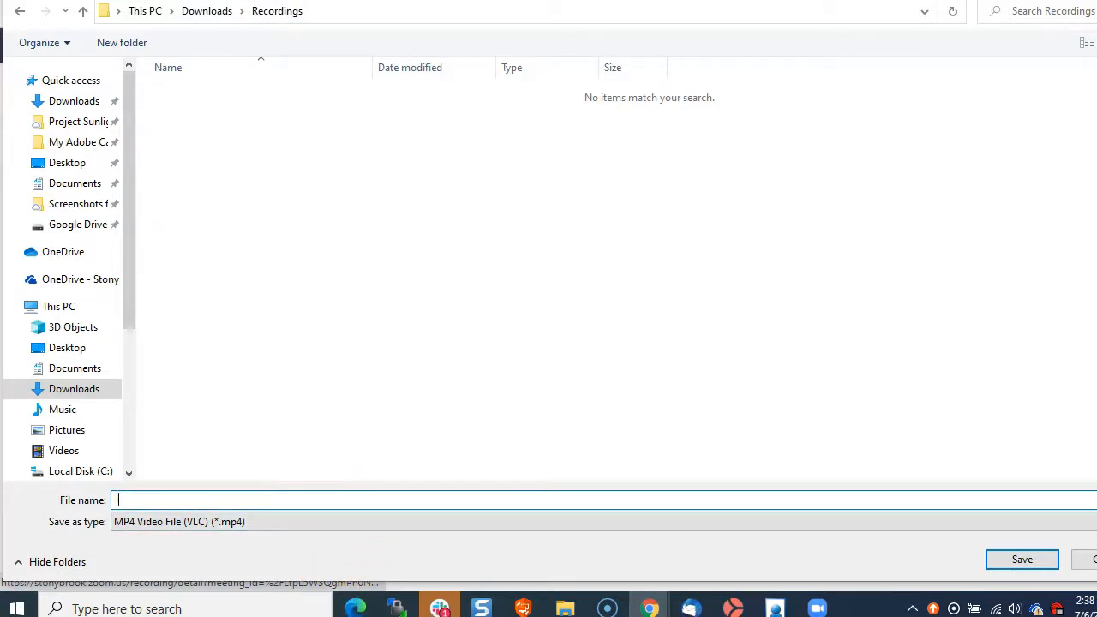
type("Intro to Google")
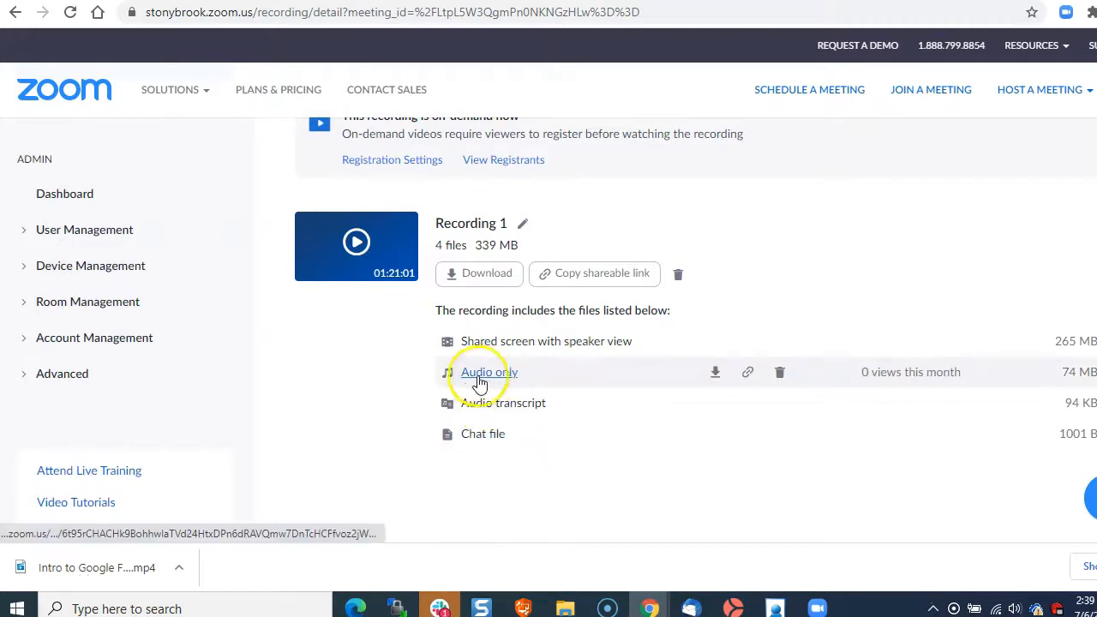
mouse_move(488, 372)
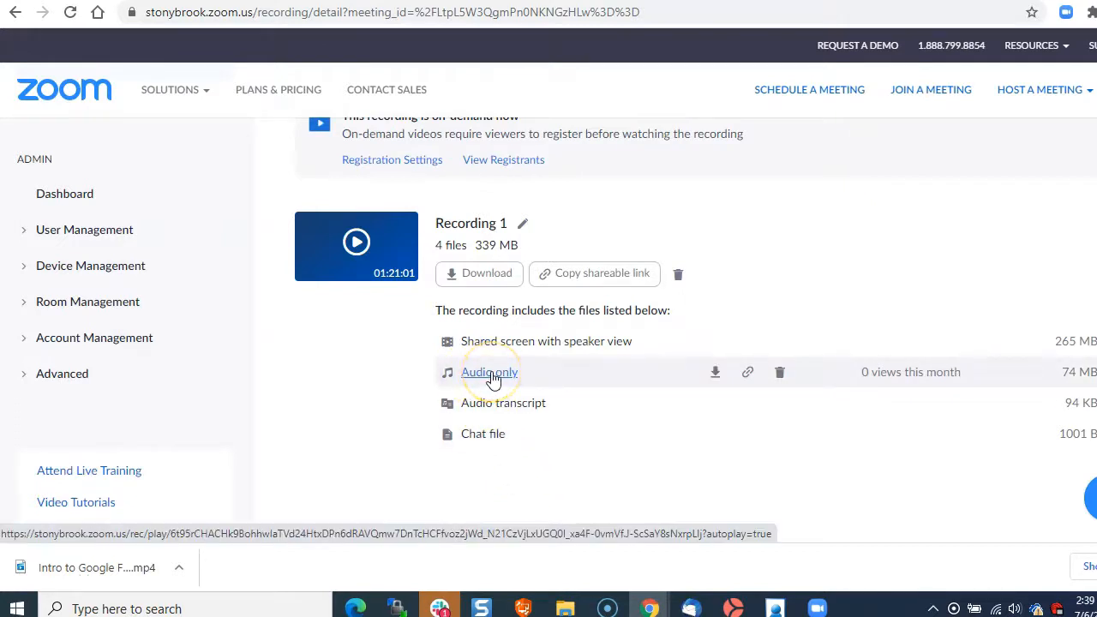
mouse_move(504, 403)
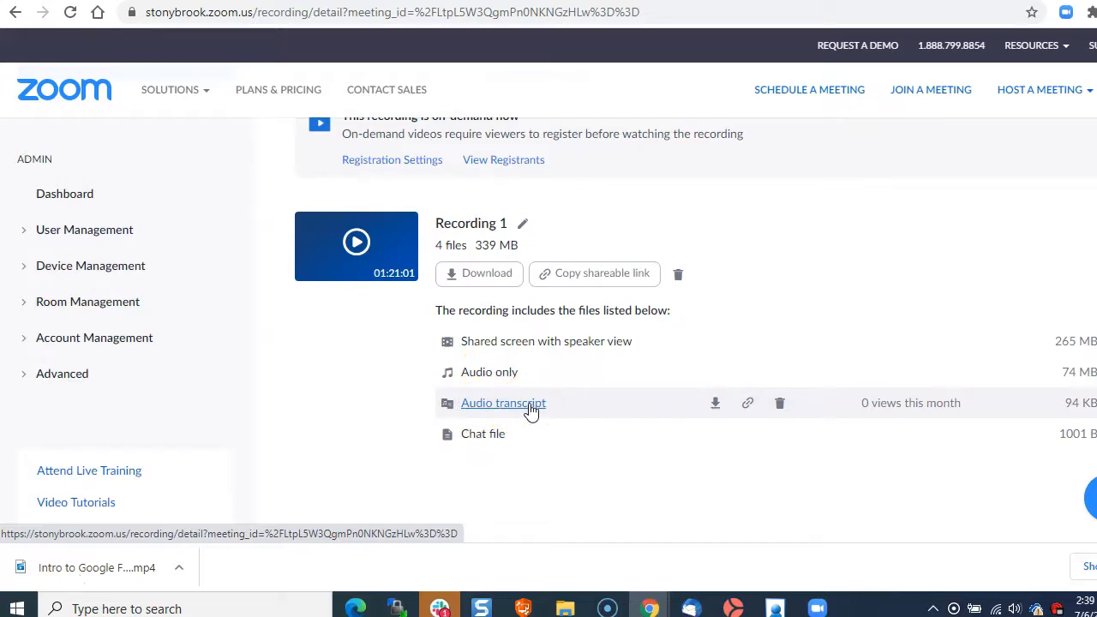
Step: Download the audio transcript VTT file into Downloads\Recordings beside the MP4
left_click(717, 403)
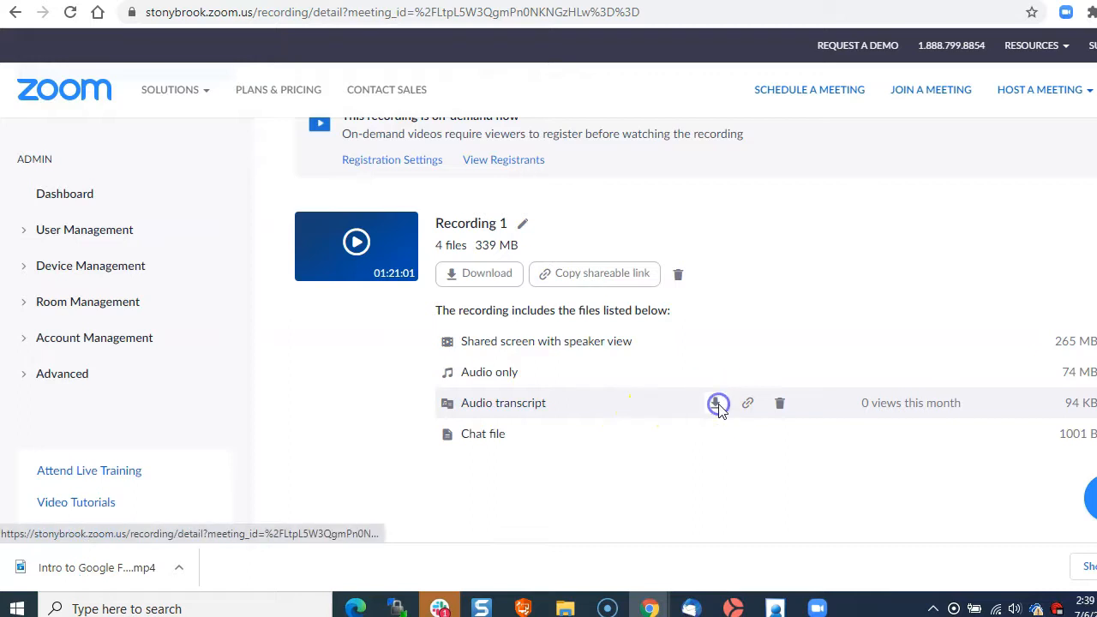
left_click(718, 403)
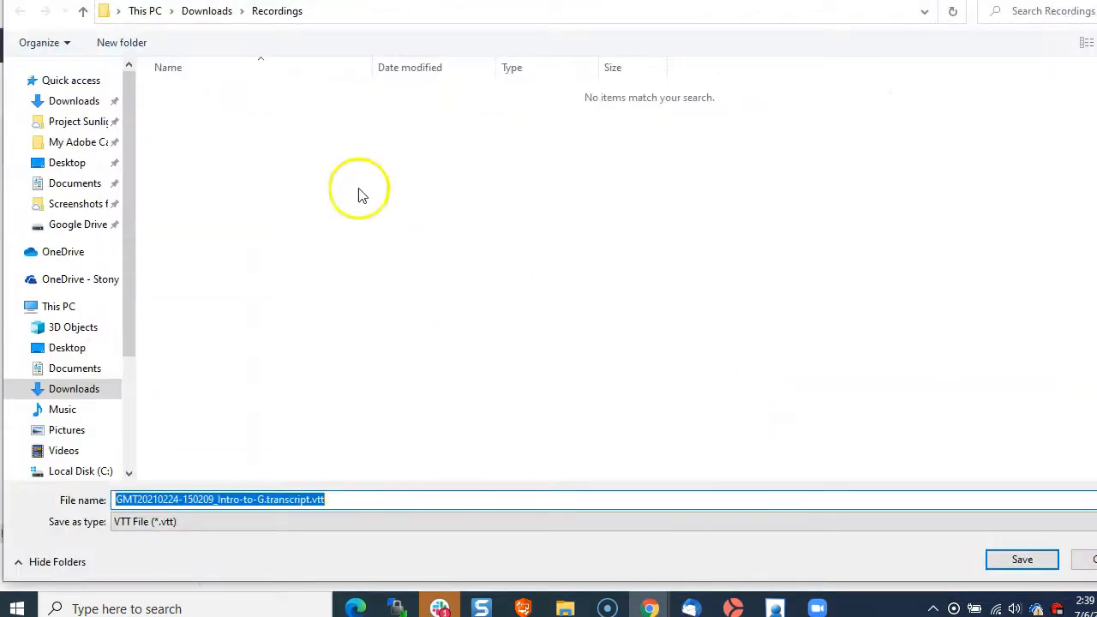
mouse_move(816, 456)
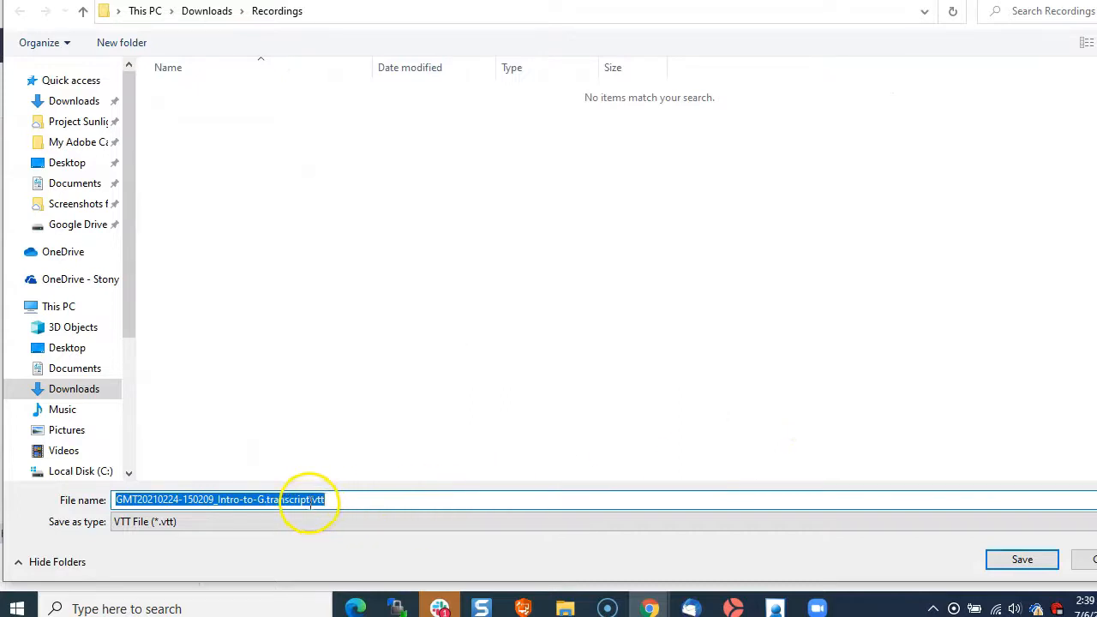
mouse_move(658, 480)
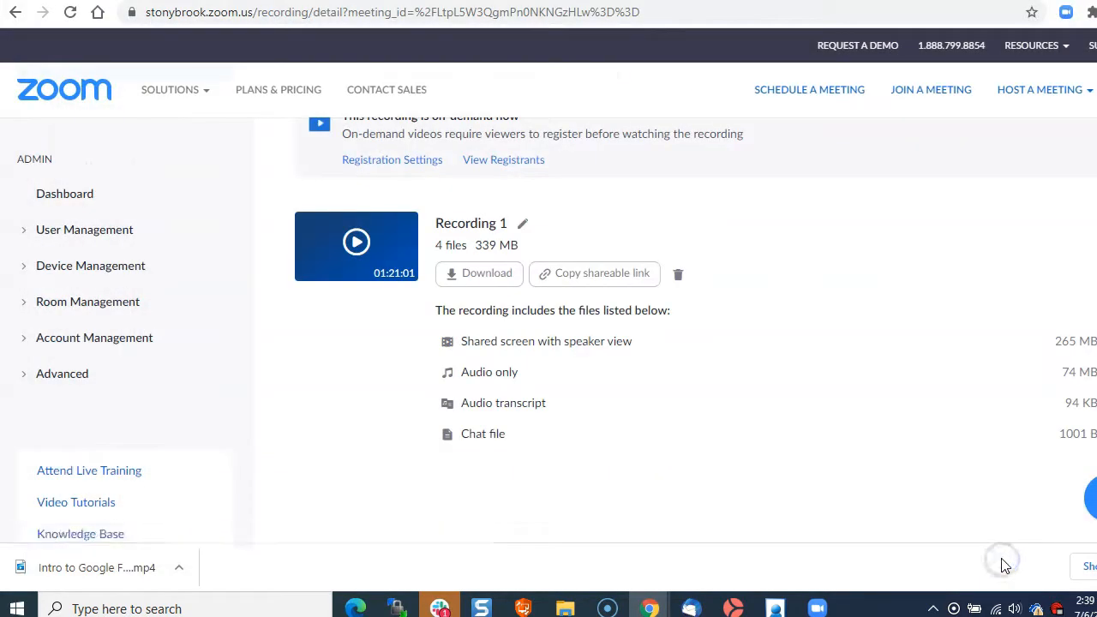
left_click(483, 432)
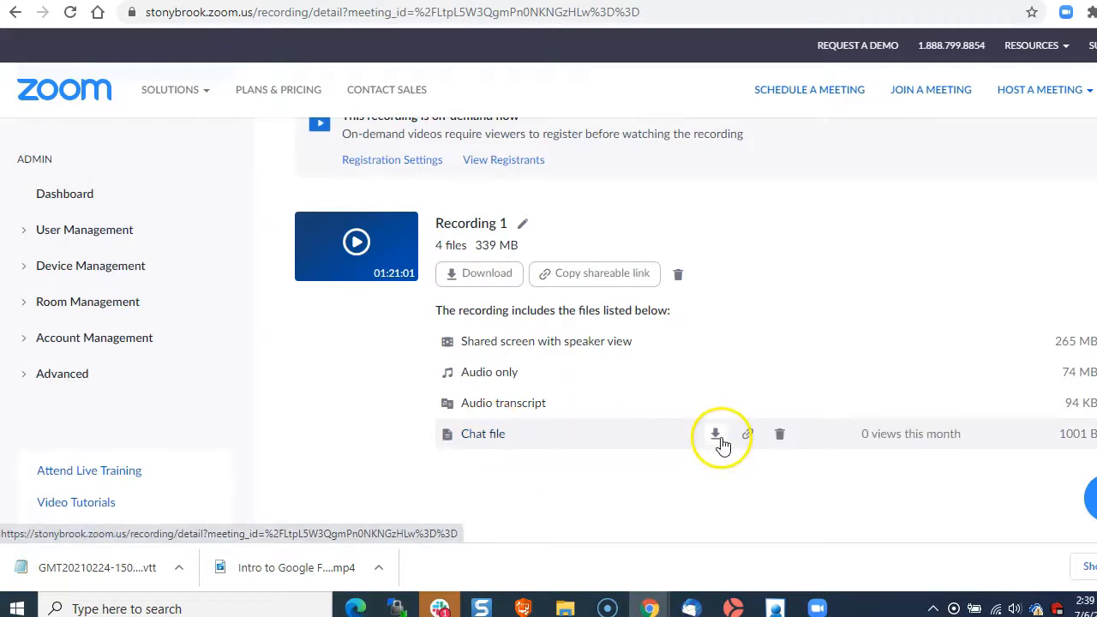
mouse_move(660, 471)
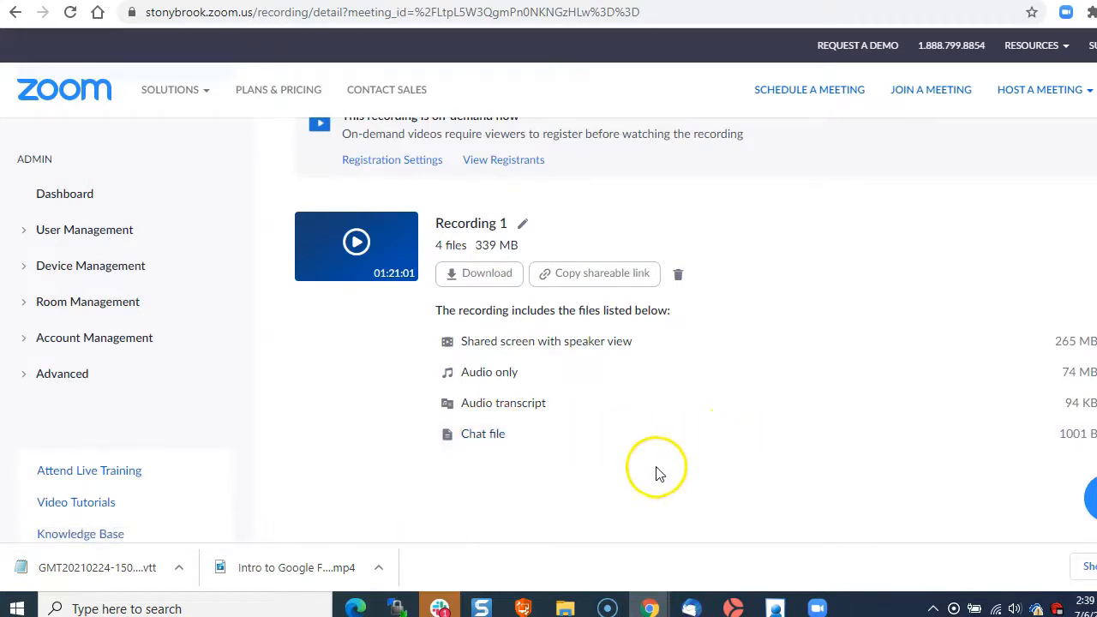
mouse_move(659, 469)
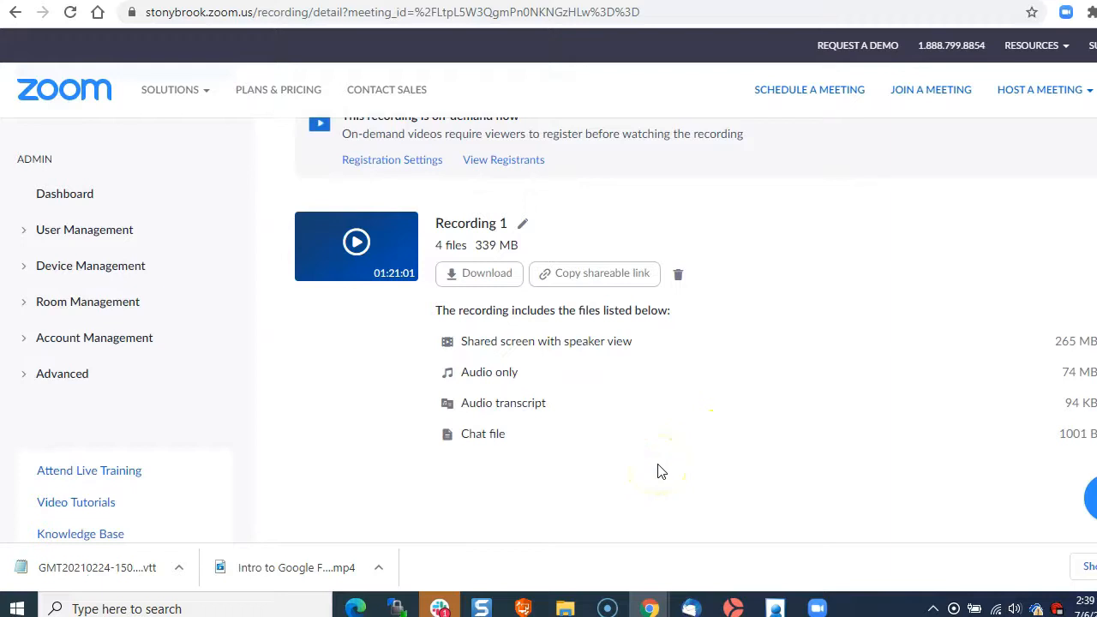
mouse_move(912, 18)
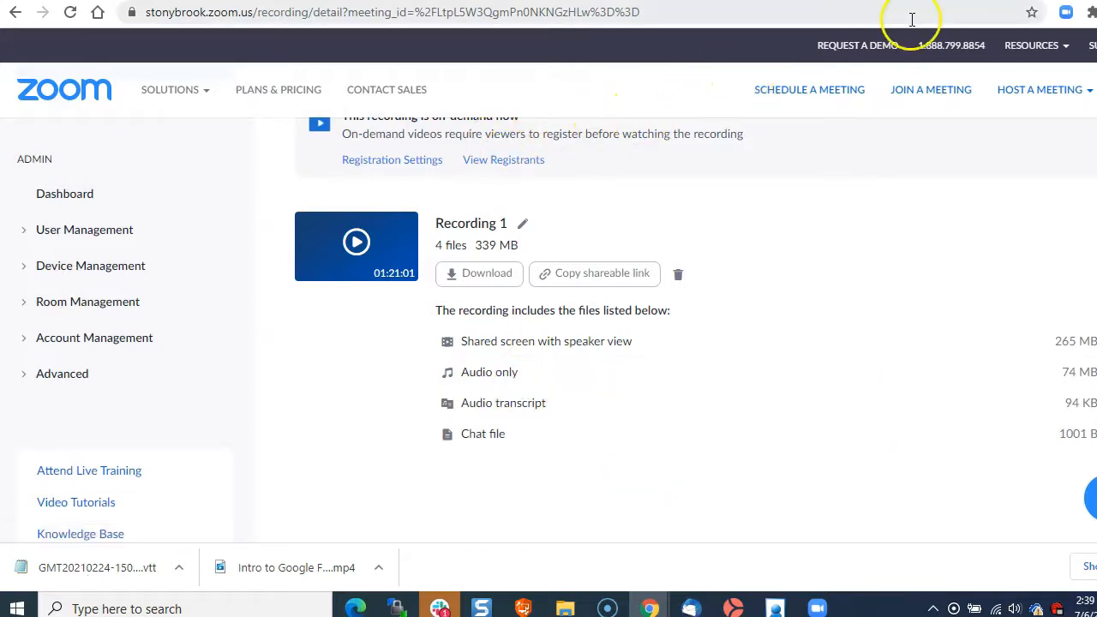
Step: Go to drive.google.com and create a My Drive folder named 'Zoom Recordings'
type("drive.googl.")
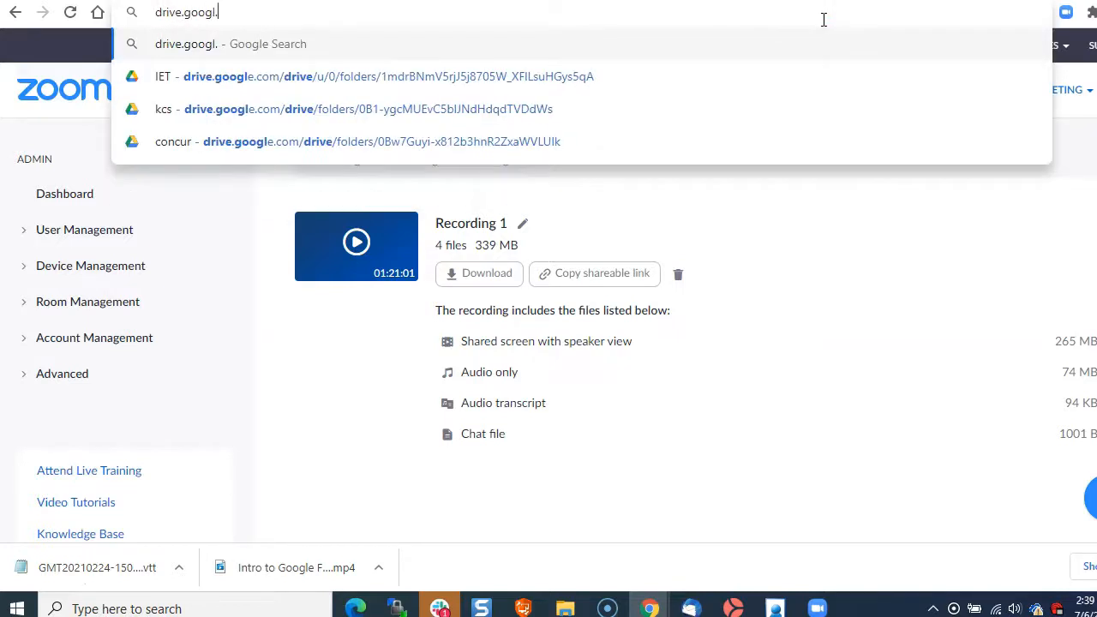
key("Return")
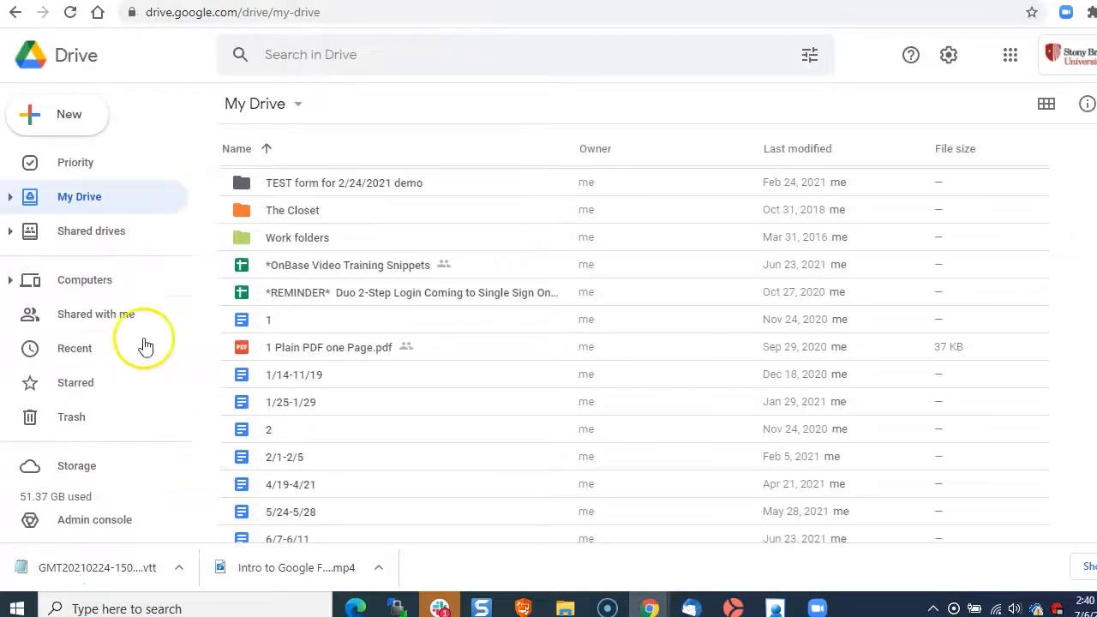
left_click(58, 113)
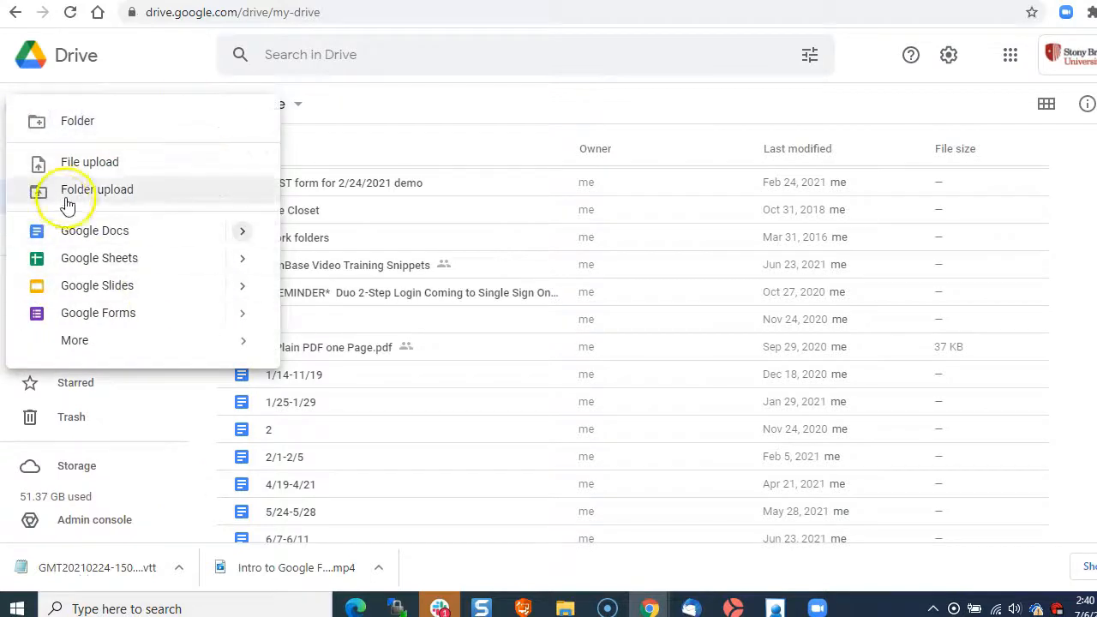
left_click(77, 120)
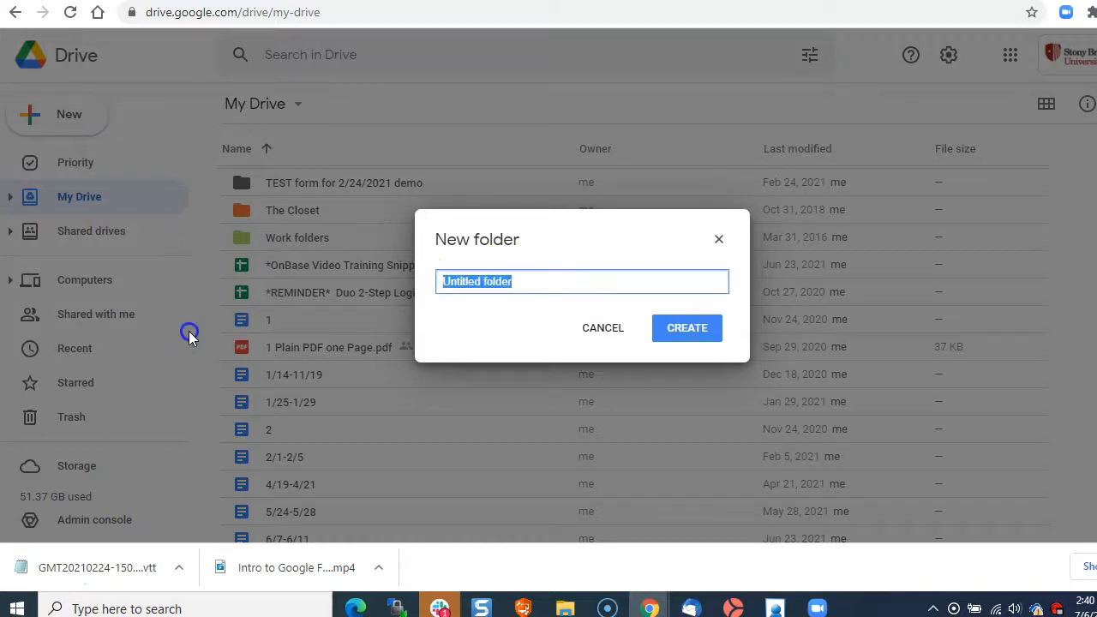
type("Zoom")
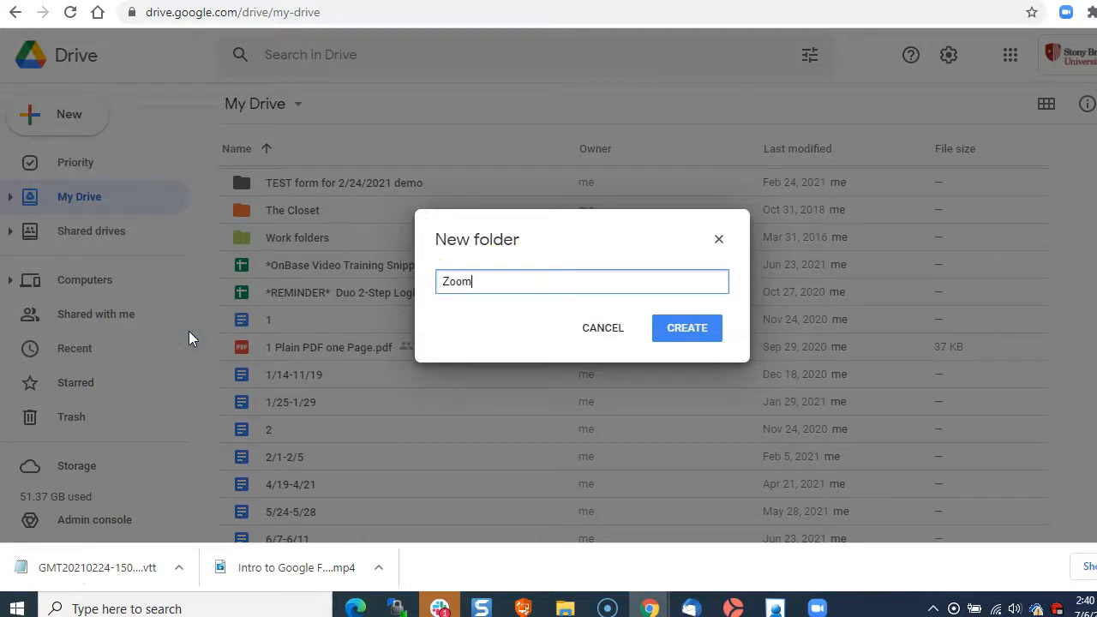
type("Recordings")
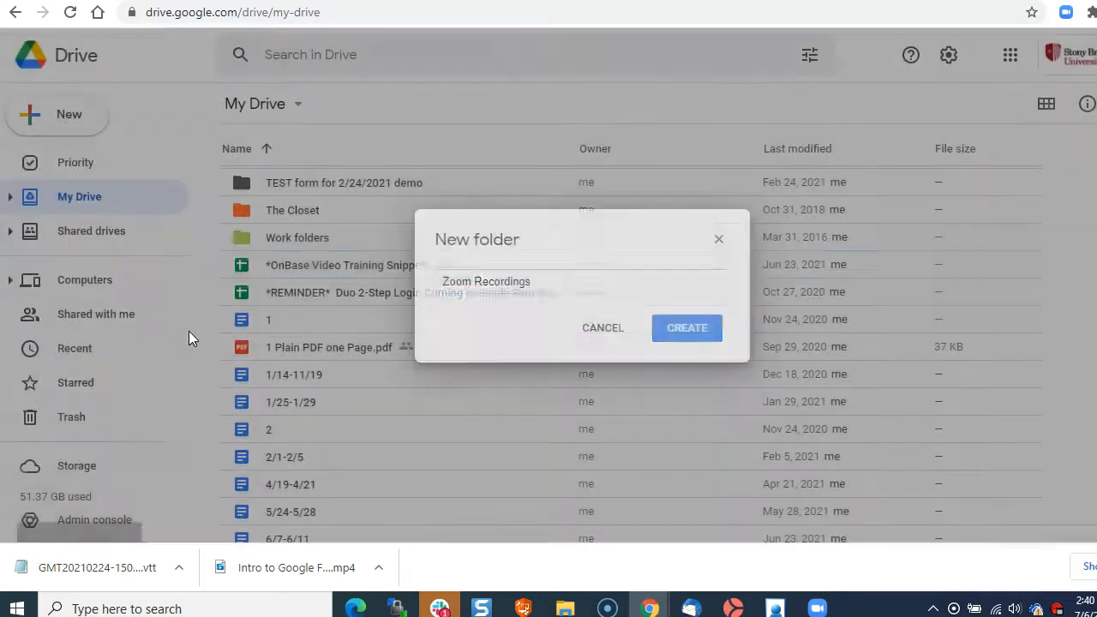
left_click(685, 327)
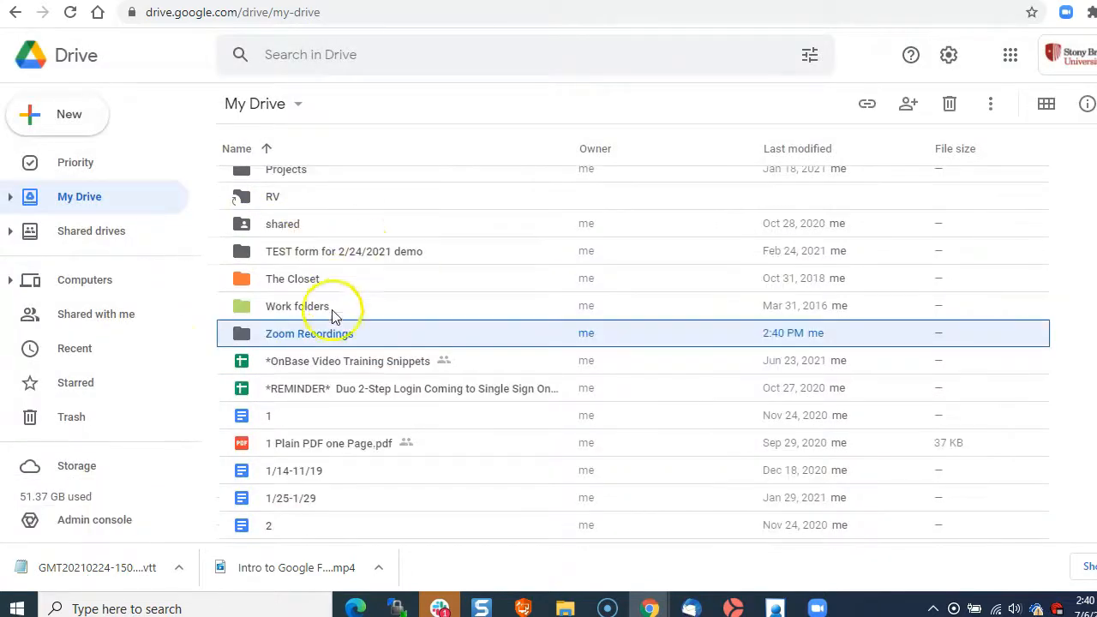
Step: Upload Intro to Google Forms.mp4 from Downloads\Recordings into the Zoom Recordings folder
double_click(309, 332)
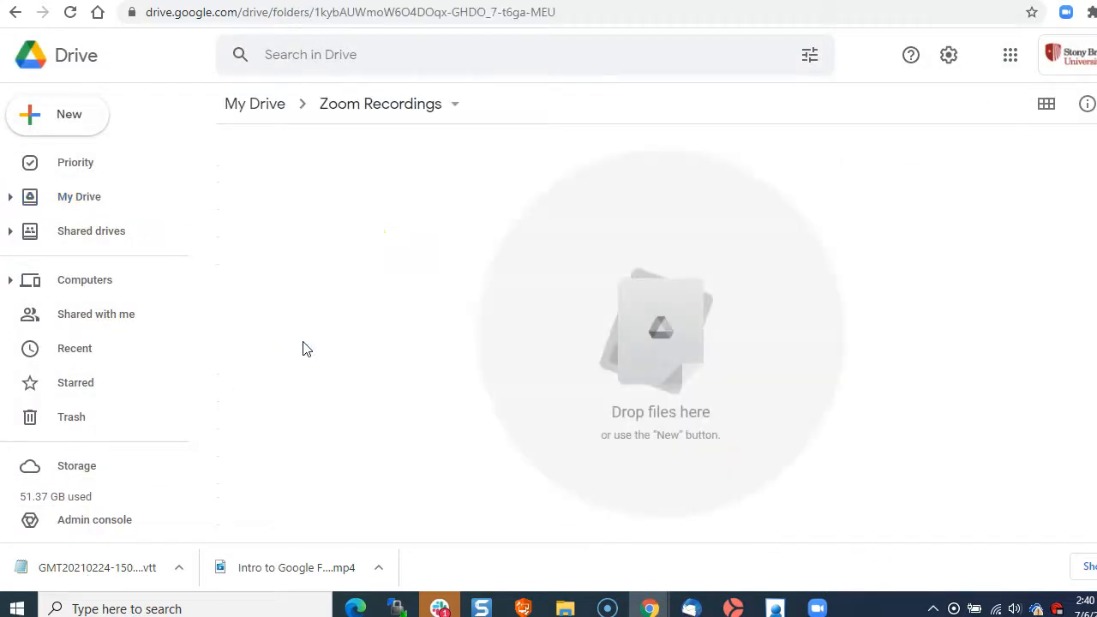
left_click(58, 113)
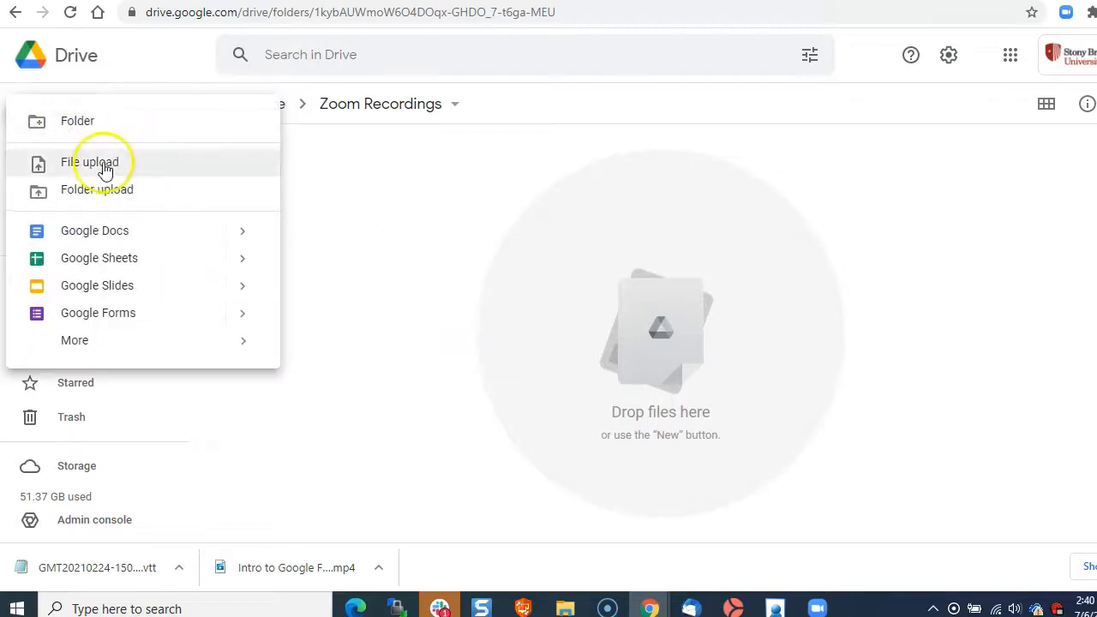
left_click(89, 161)
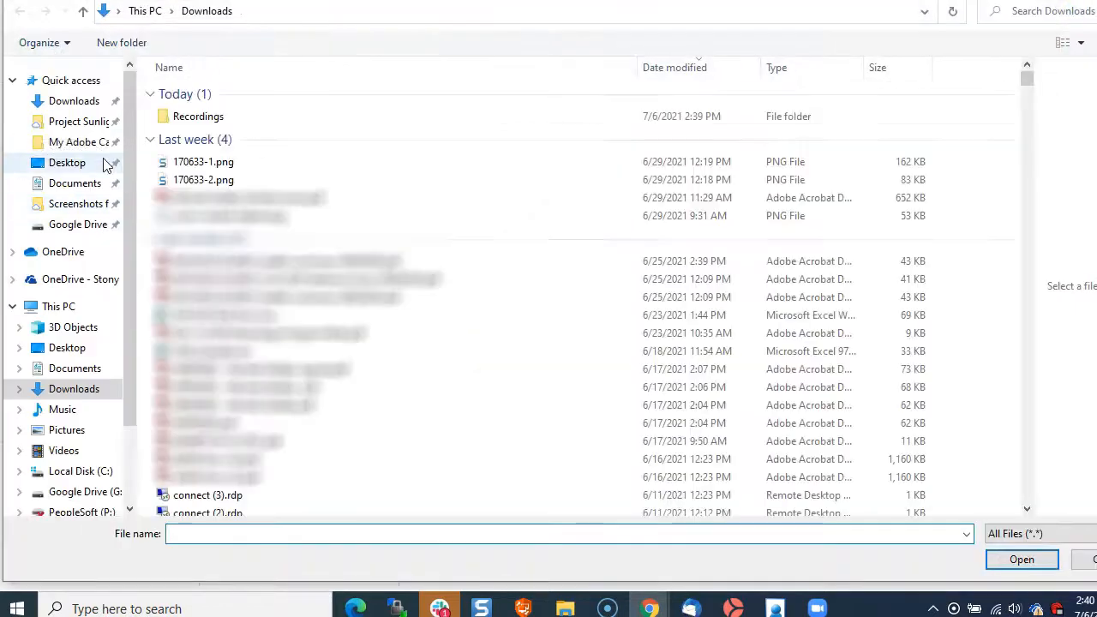
left_click(198, 116)
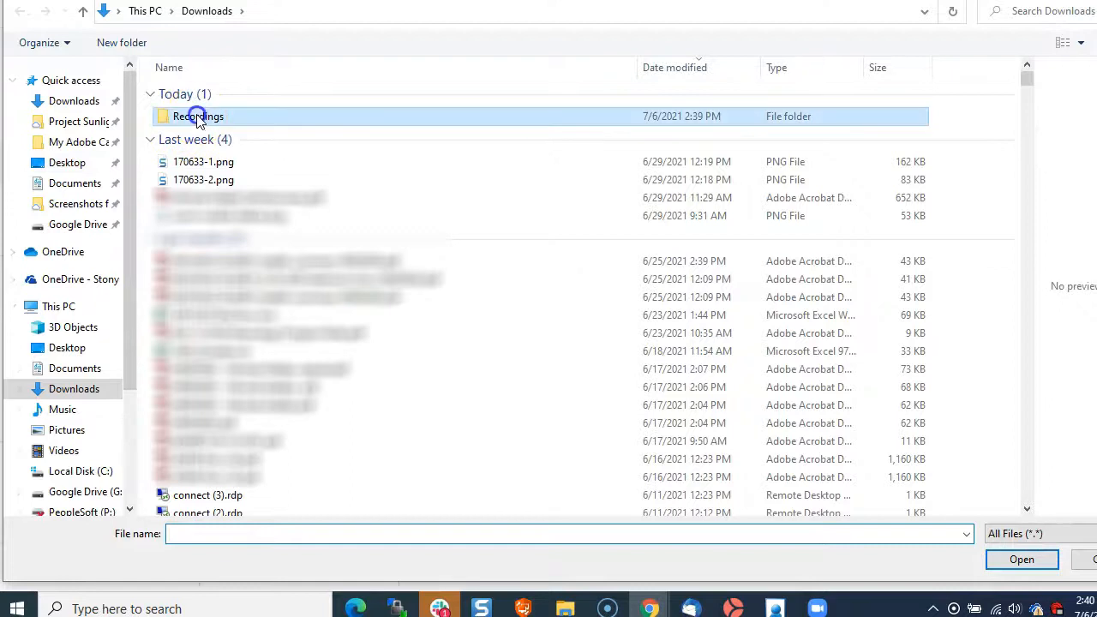
double_click(199, 117)
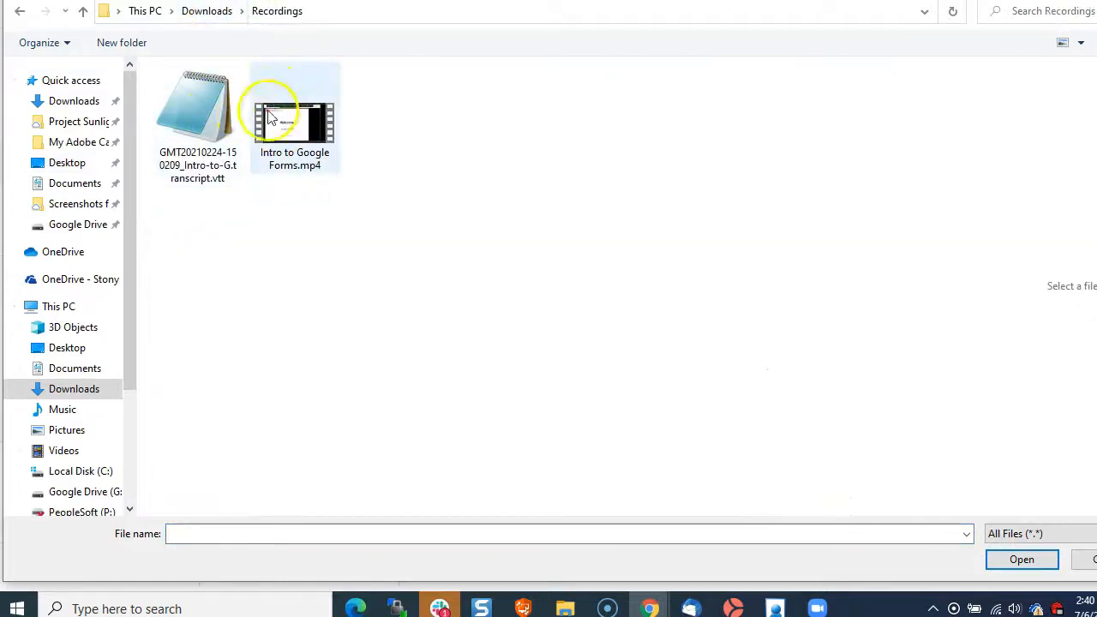
left_click(294, 107)
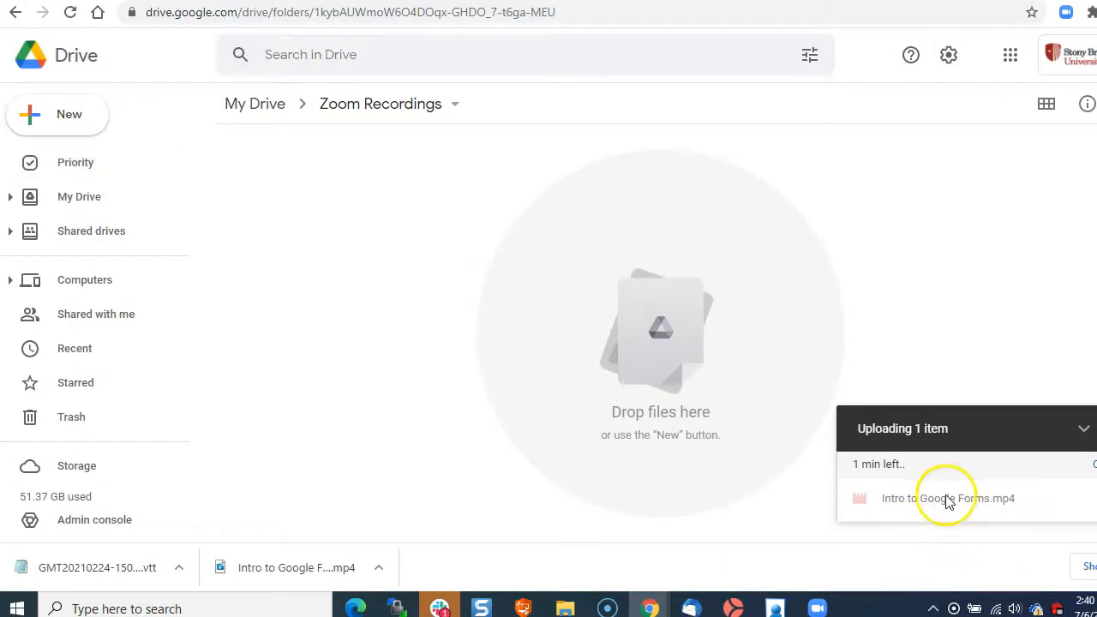
mouse_move(990, 495)
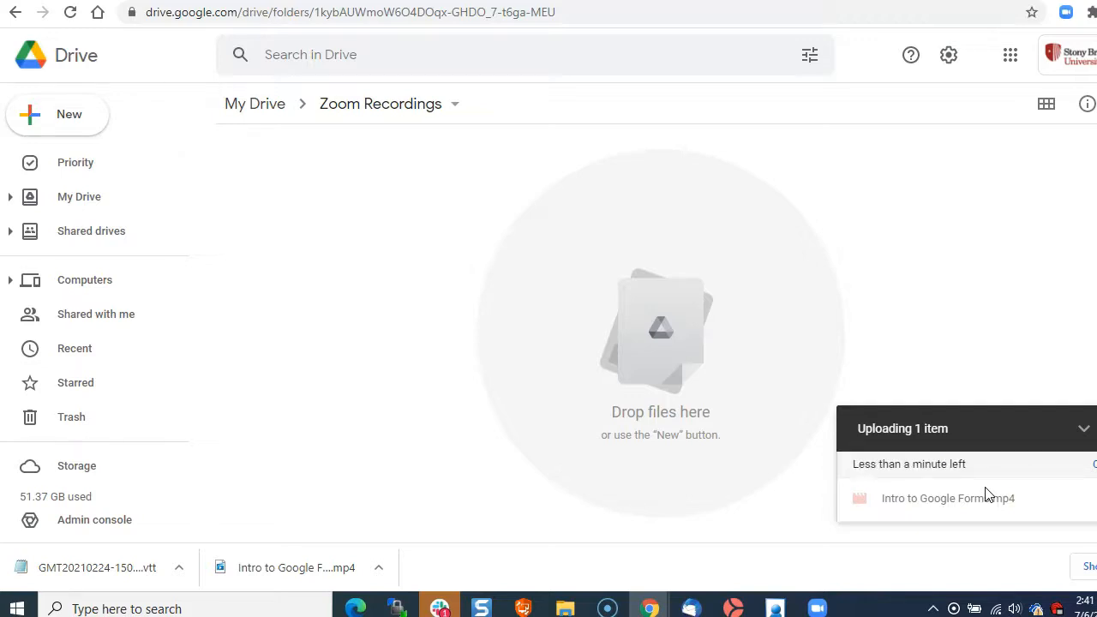
mouse_move(404, 336)
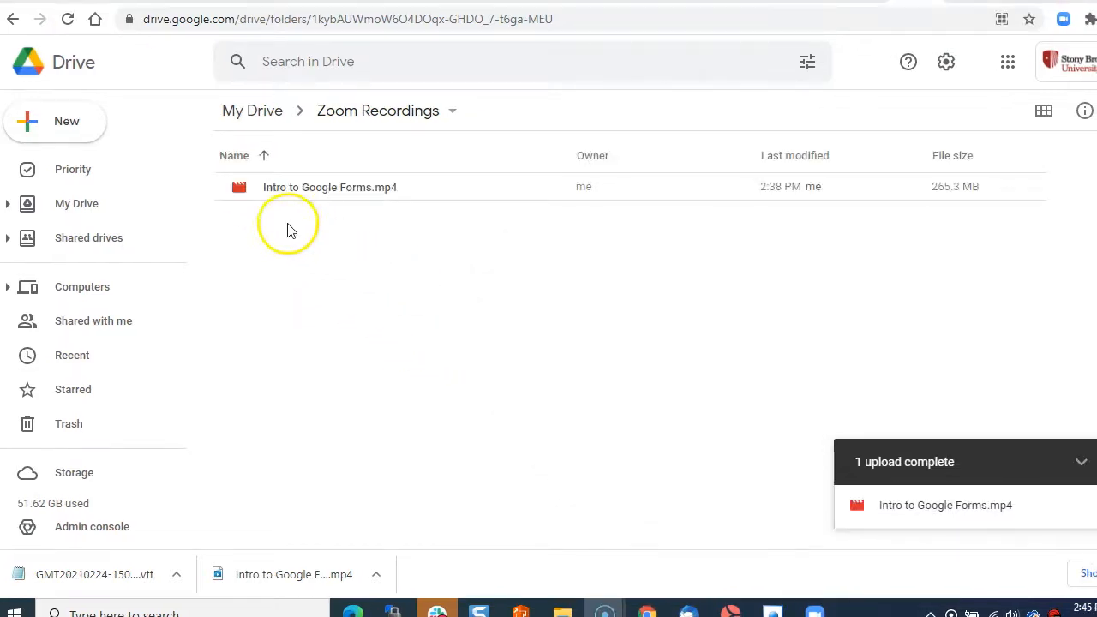
mouse_move(266, 129)
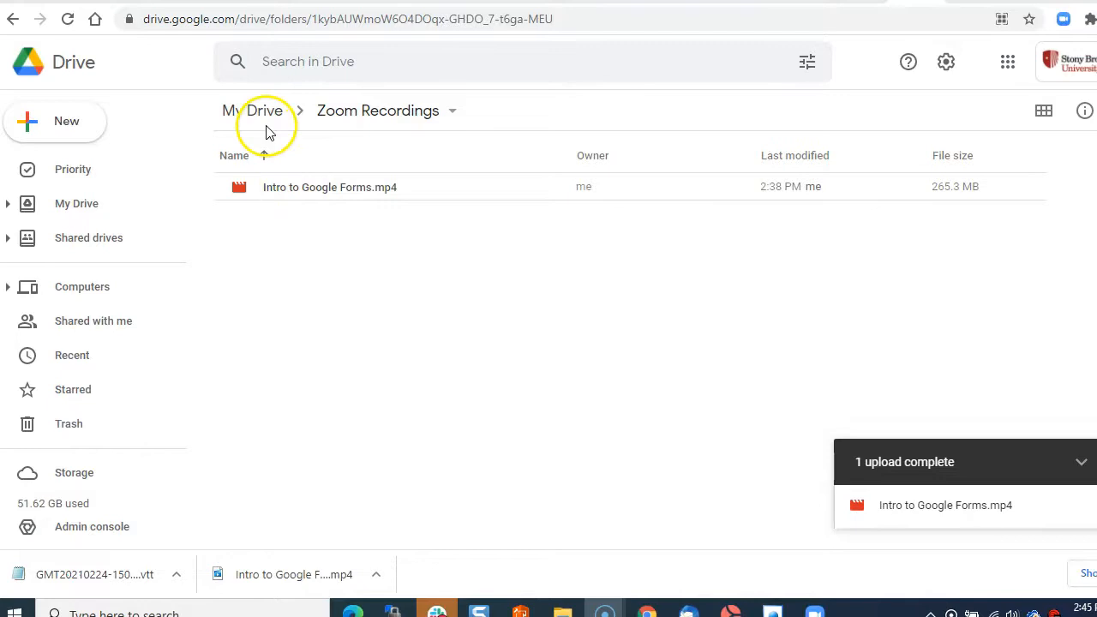
Step: Open the Share dialog for the uploaded Intro to Google Forms.mp4
left_click(329, 186)
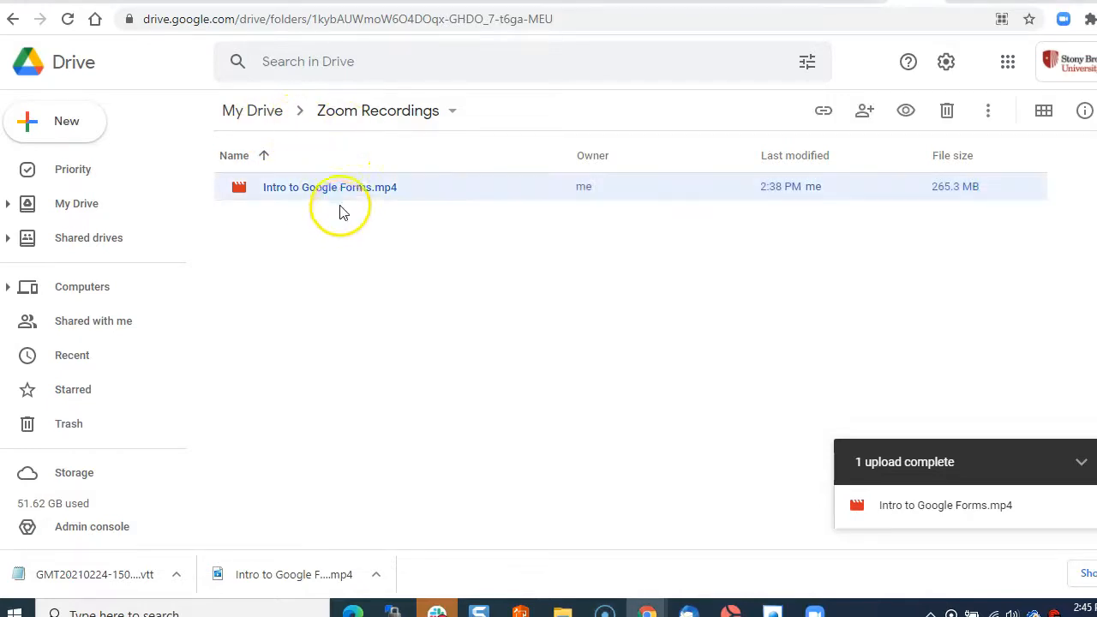
right_click(329, 185)
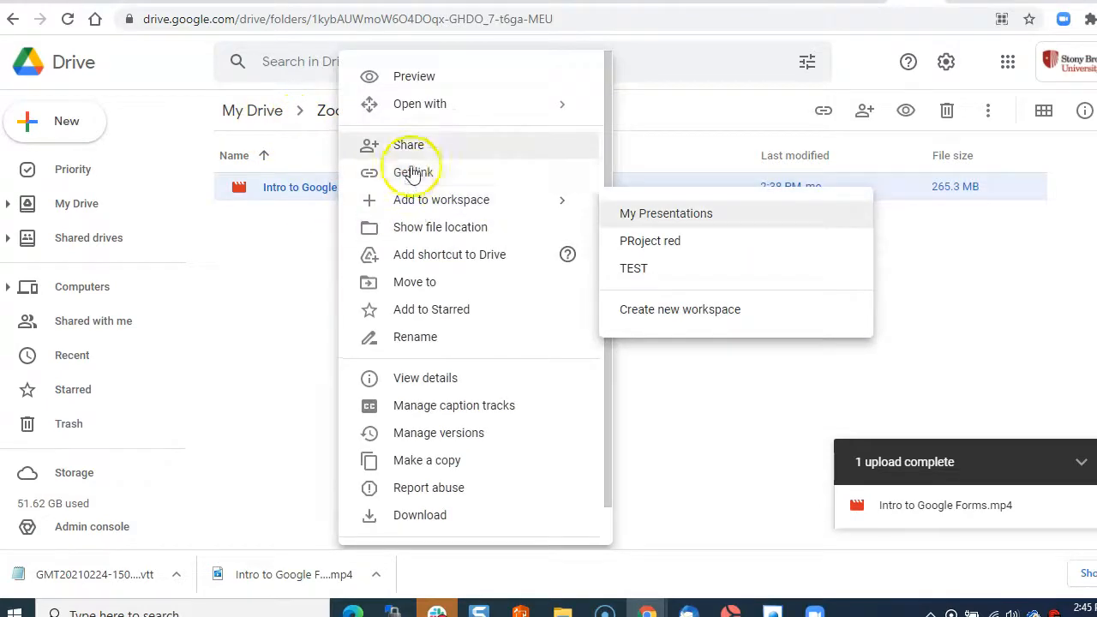
left_click(408, 144)
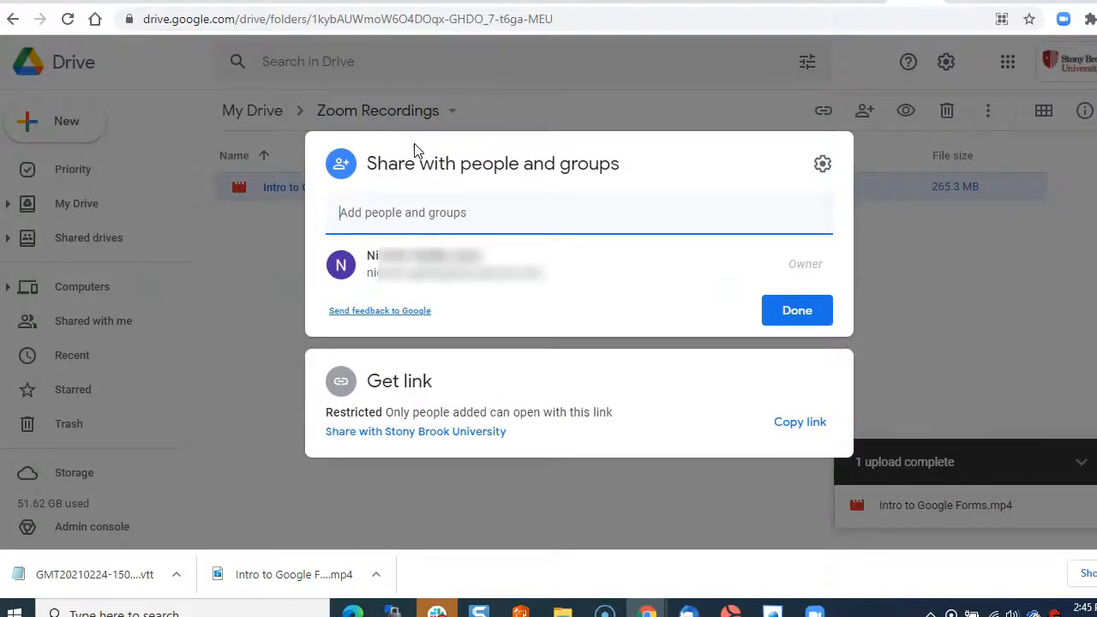